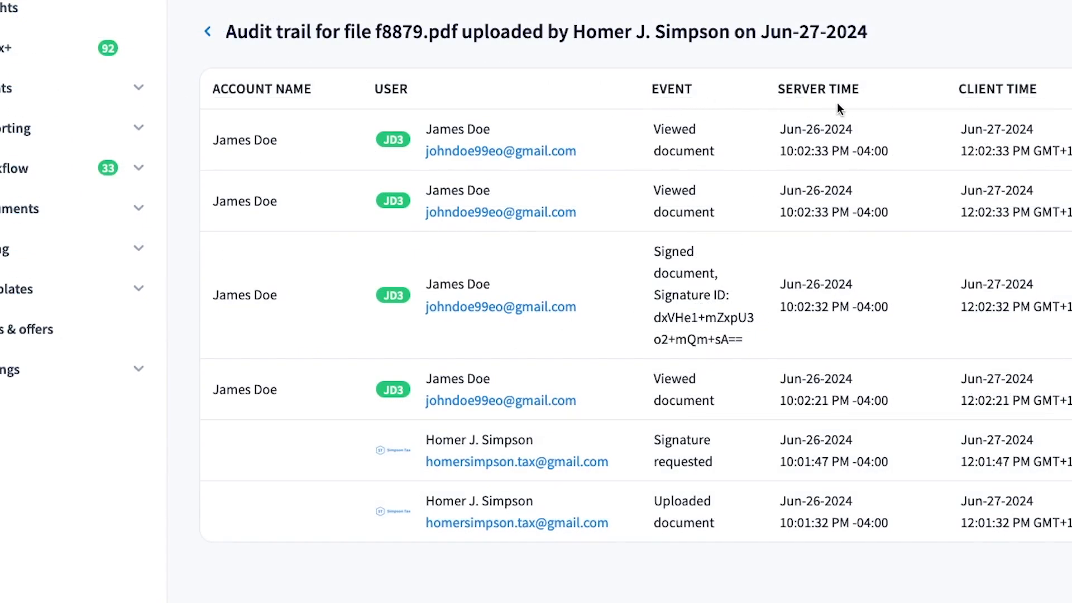
{"action": "mouse_move", "coordinate": [877, 94]}
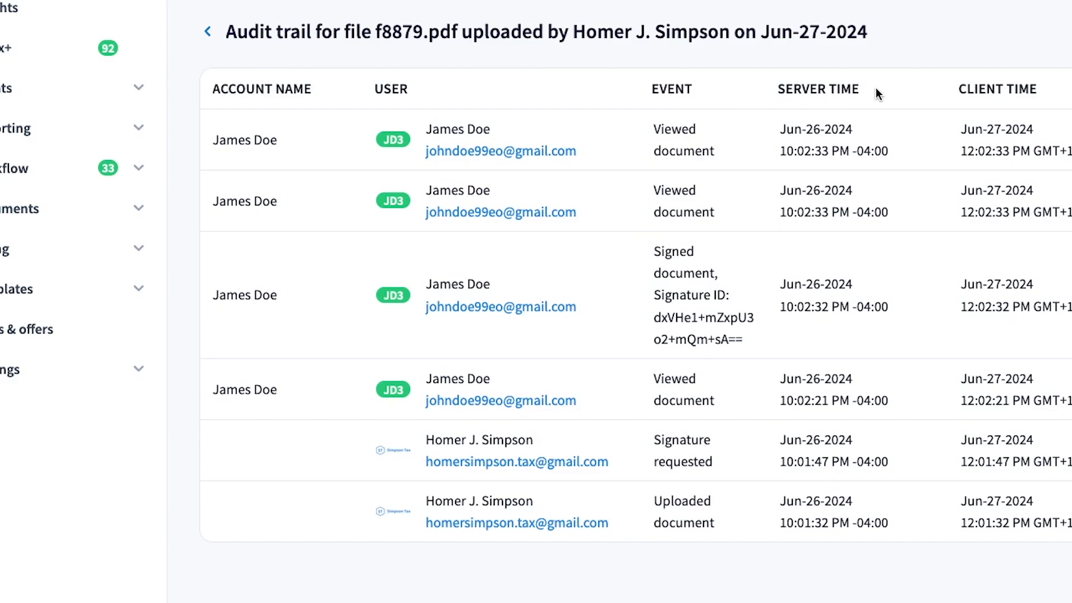
{"action": "mouse_move", "coordinate": [837, 109]}
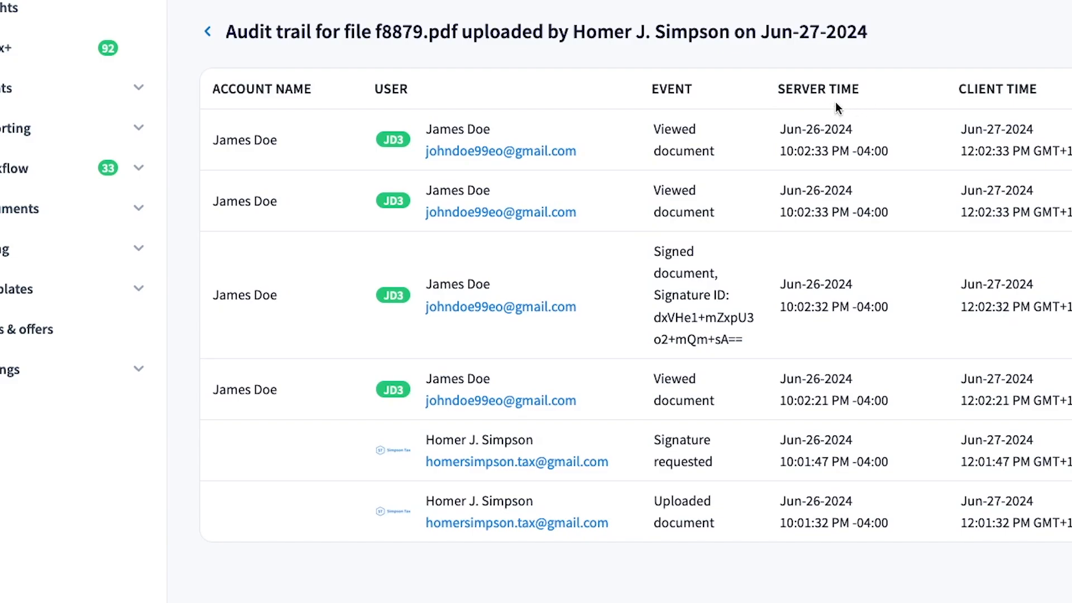
Return to the client's Docs list and view the signed f8879.pdf Form 8879
{"action": "left_click", "coordinate": [207, 32]}
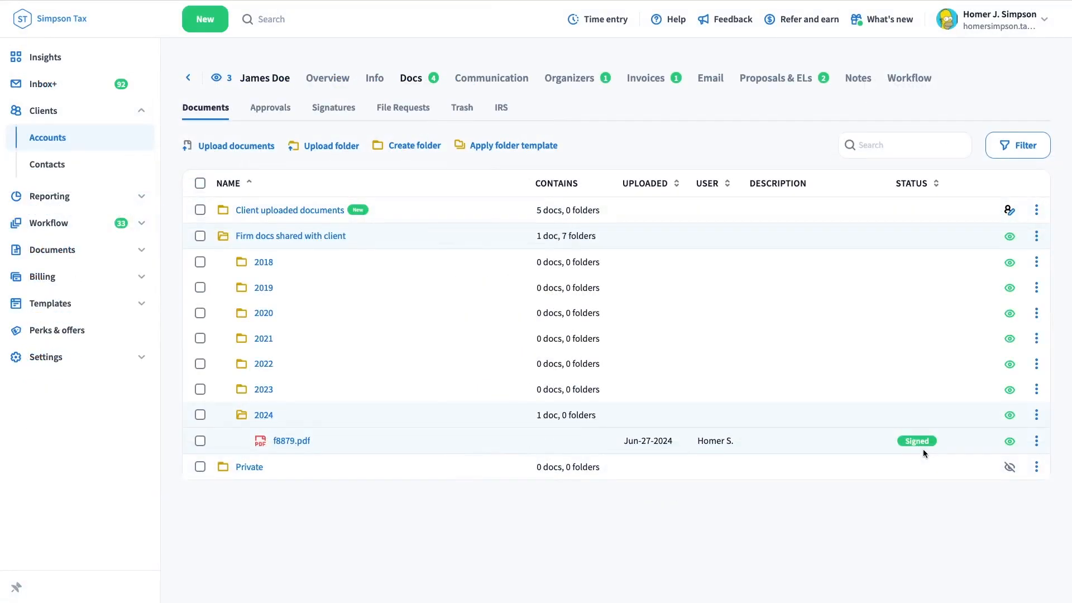
{"action": "mouse_move", "coordinate": [1037, 442]}
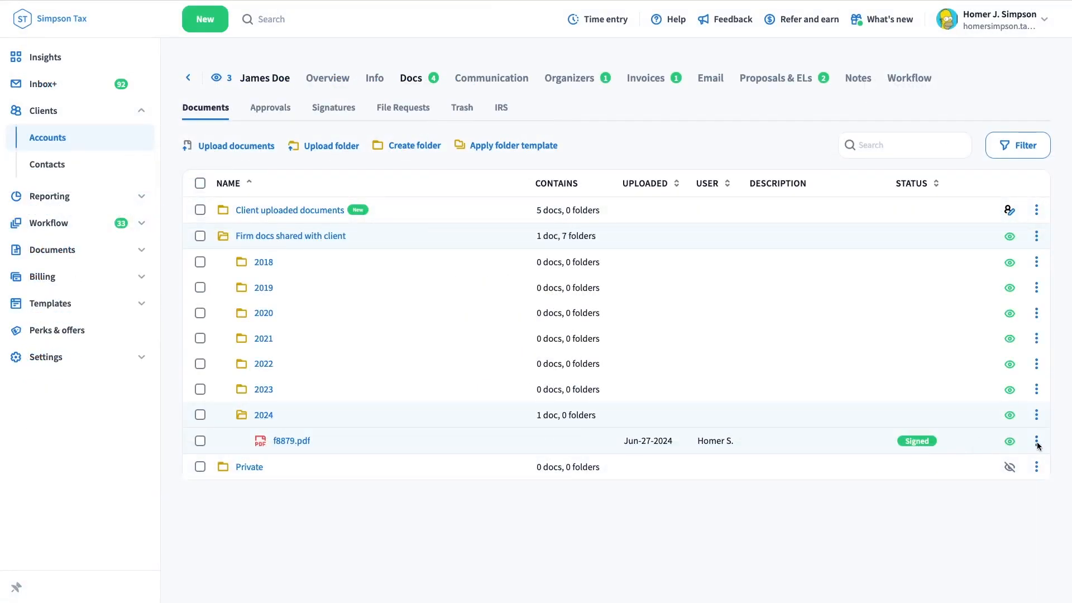
{"action": "left_click", "coordinate": [1036, 440]}
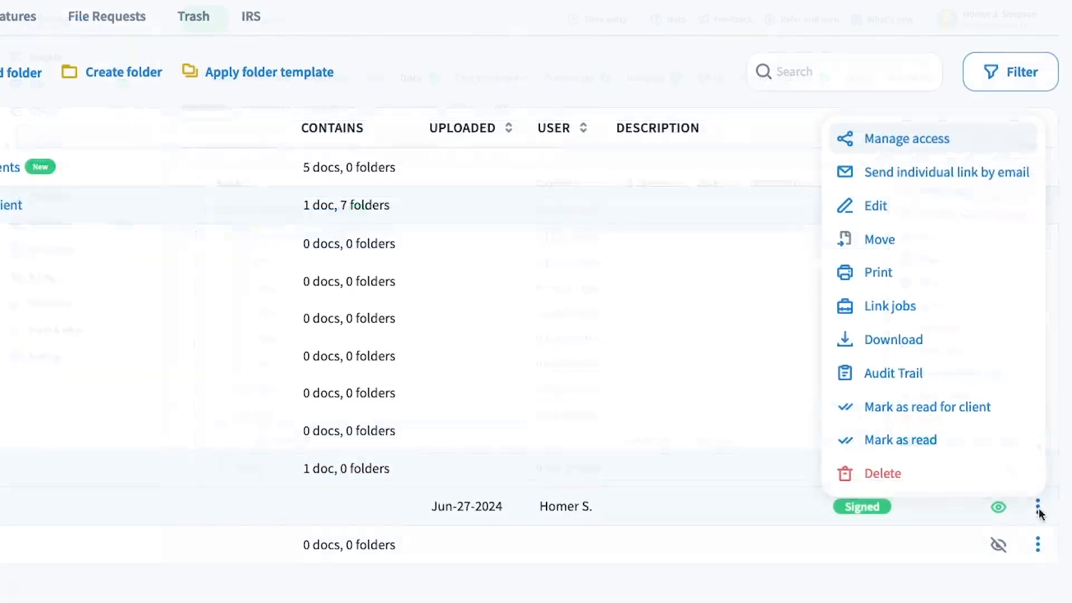
{"action": "left_click", "coordinate": [1037, 506]}
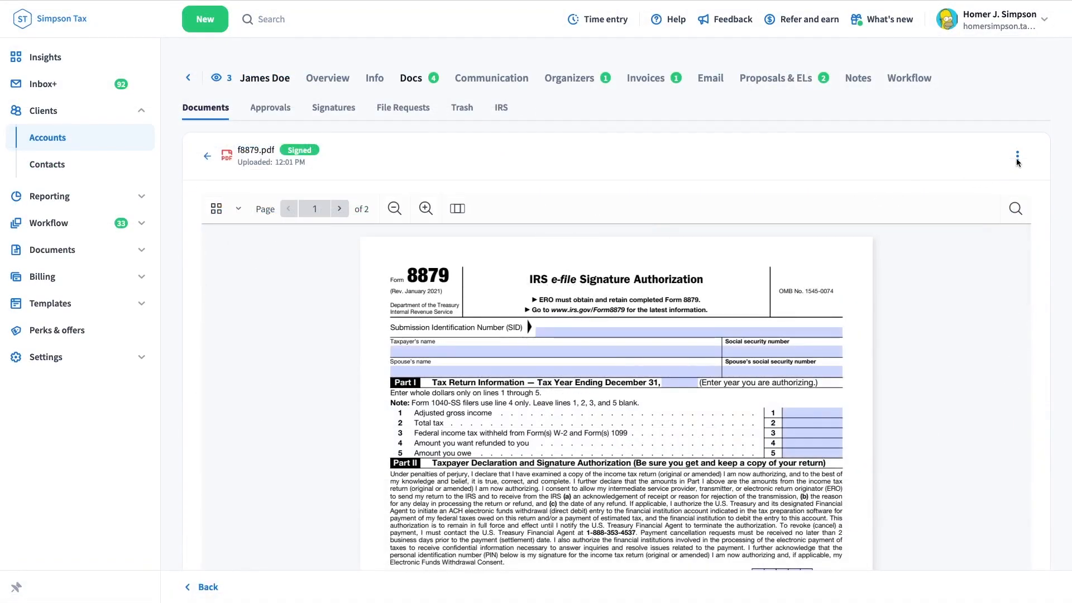
Reveal the document actions for the open f8879.pdf in the viewer
{"action": "left_click", "coordinate": [1015, 156]}
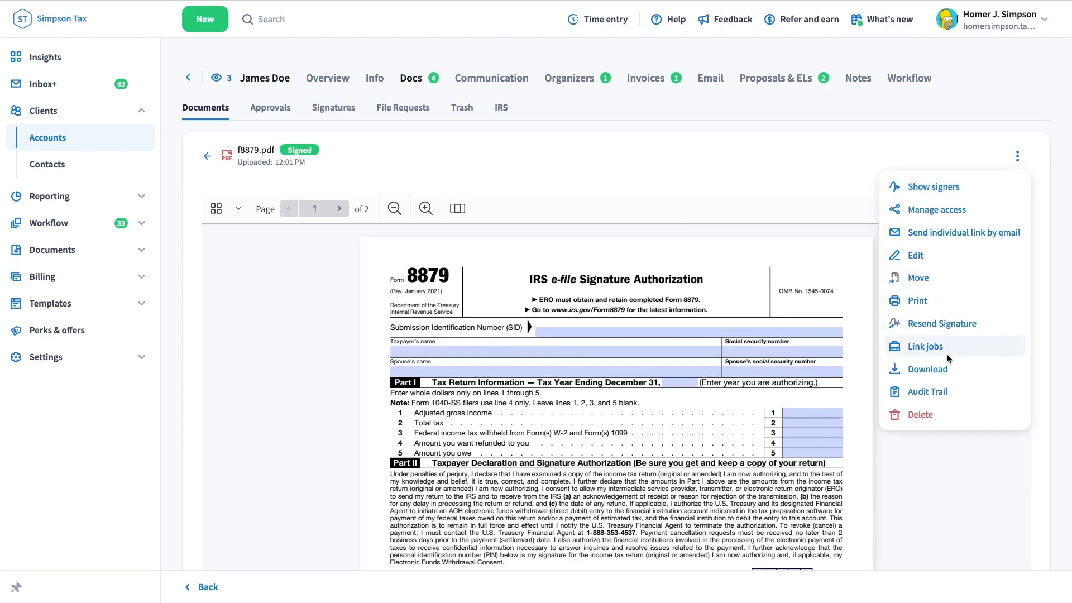
Display the f8879.pdf audit trail with events, users, times, IP, browser and OS
{"action": "left_click", "coordinate": [926, 390]}
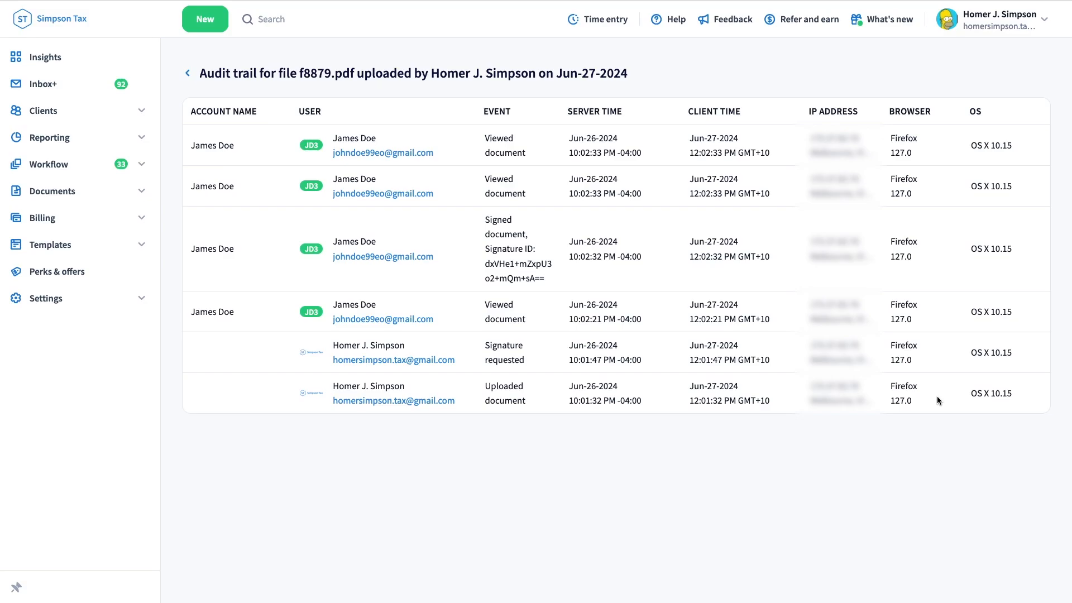
{"action": "mouse_move", "coordinate": [190, 101]}
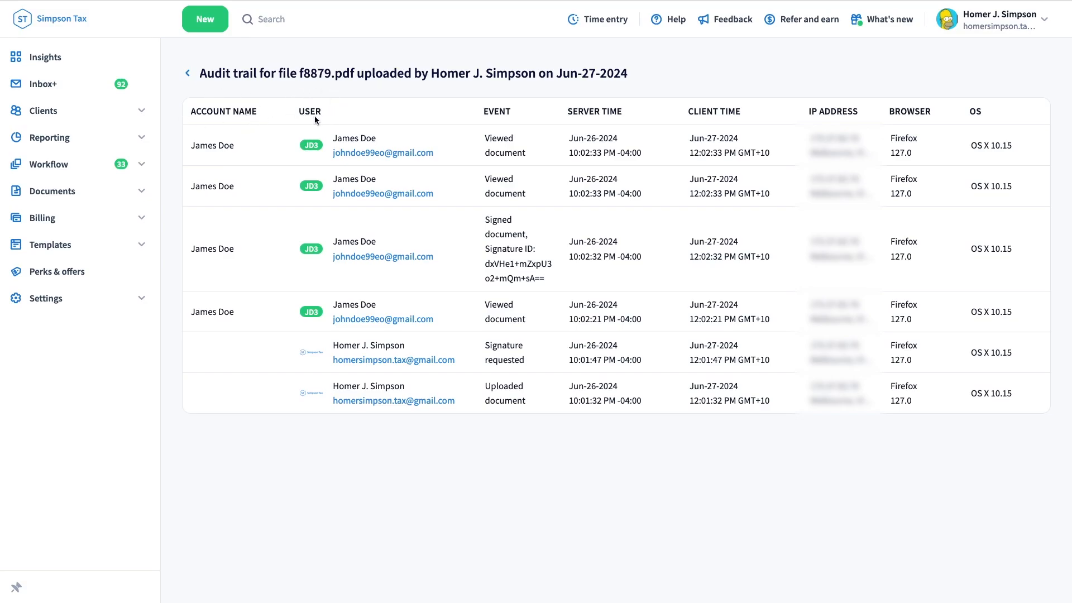
{"action": "mouse_move", "coordinate": [327, 135]}
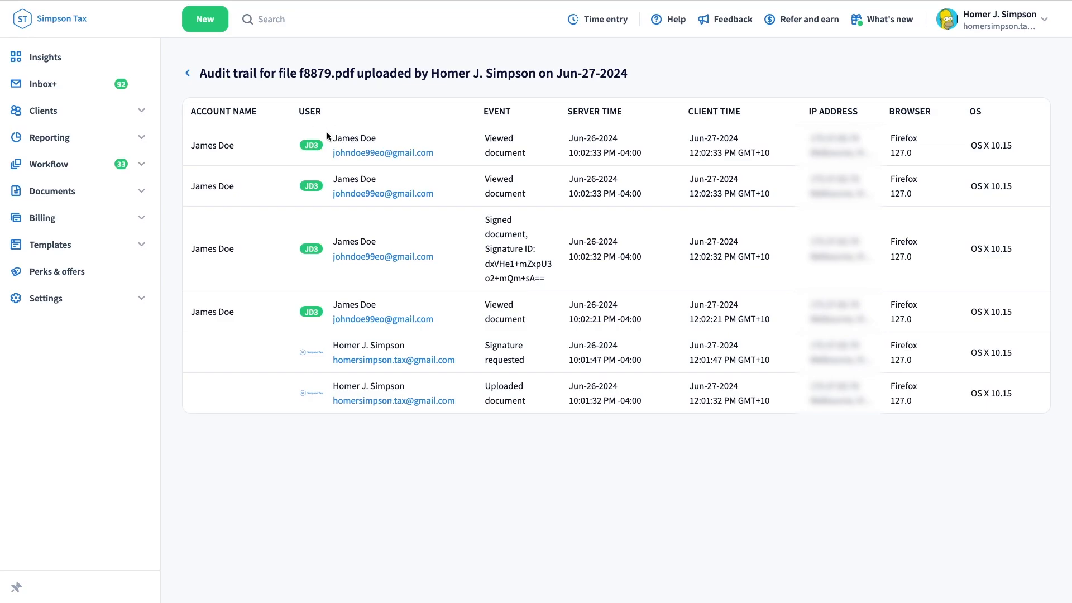
{"action": "mouse_move", "coordinate": [494, 122]}
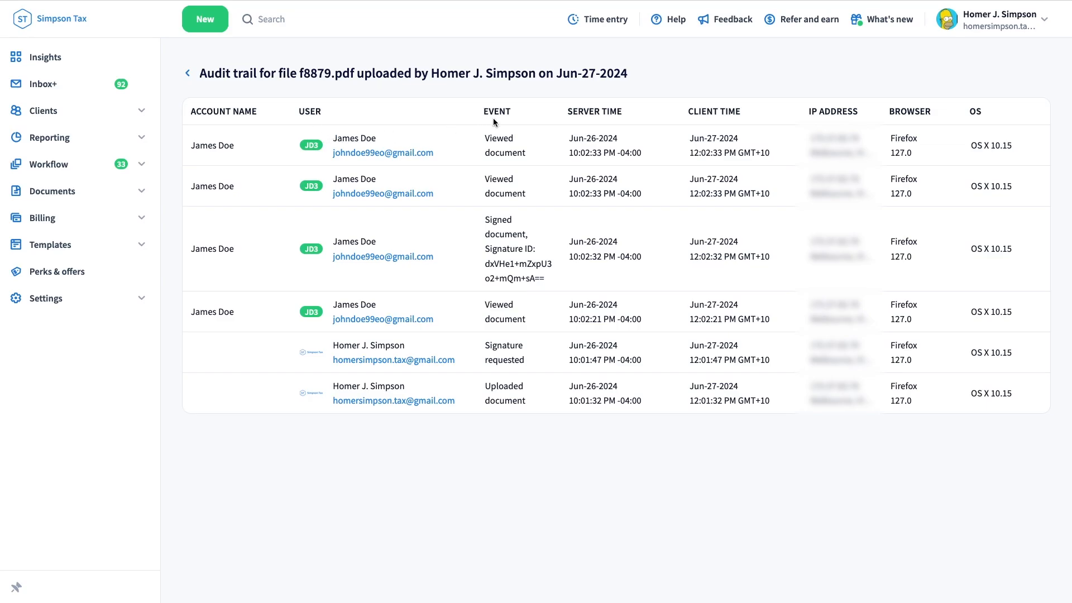
{"action": "mouse_move", "coordinate": [608, 125]}
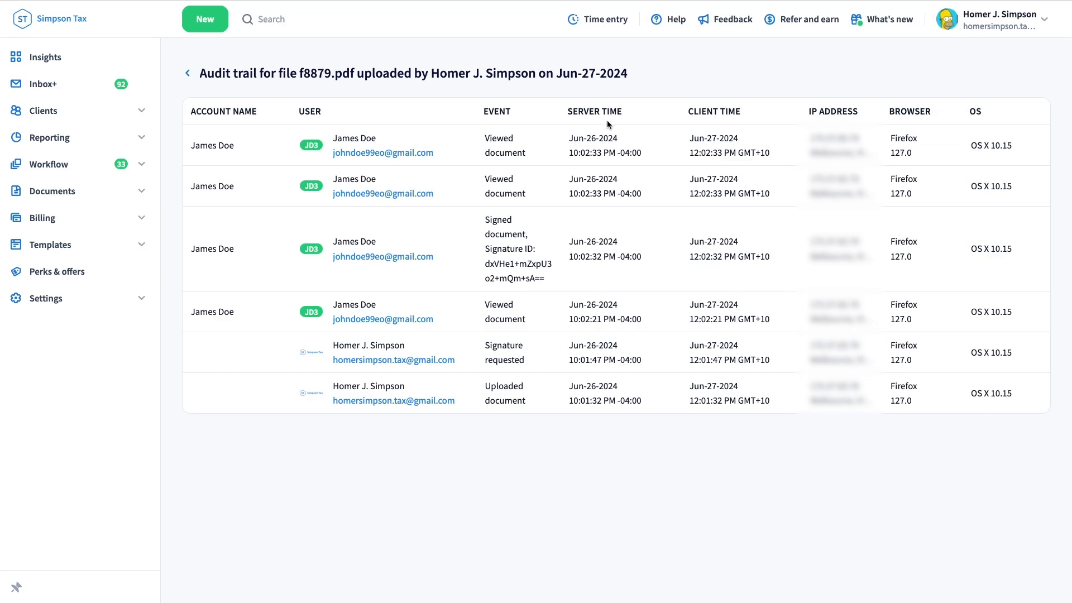
{"action": "mouse_move", "coordinate": [633, 114]}
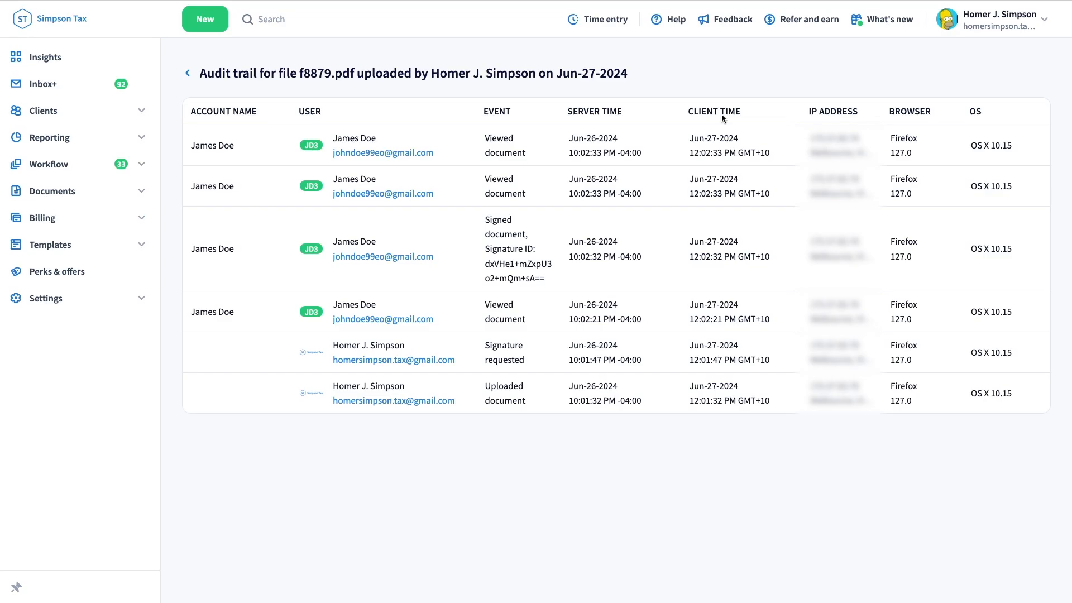
{"action": "mouse_move", "coordinate": [832, 122]}
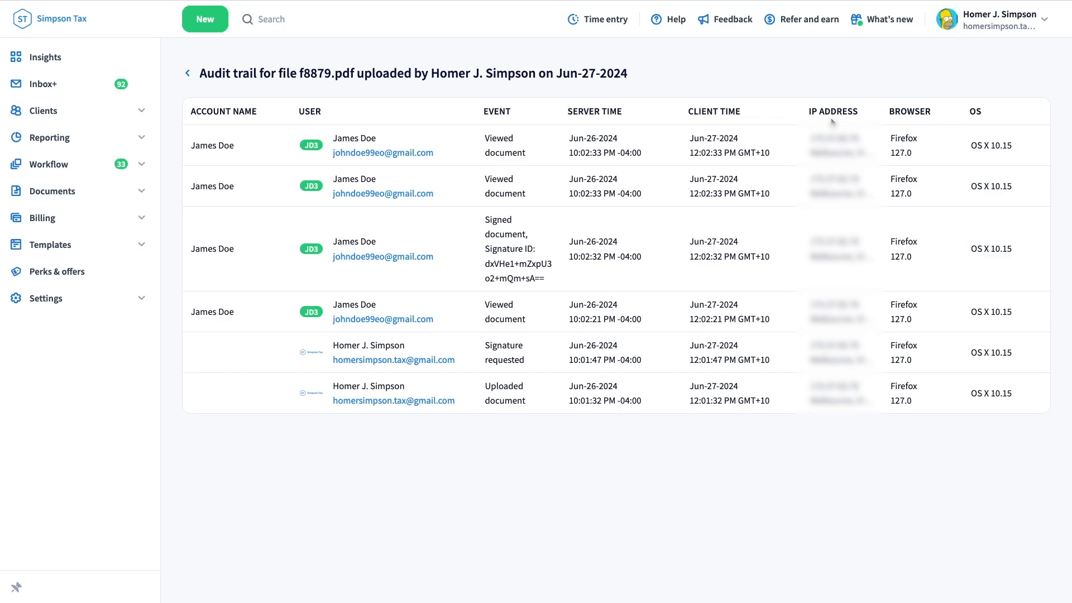
{"action": "mouse_move", "coordinate": [985, 124]}
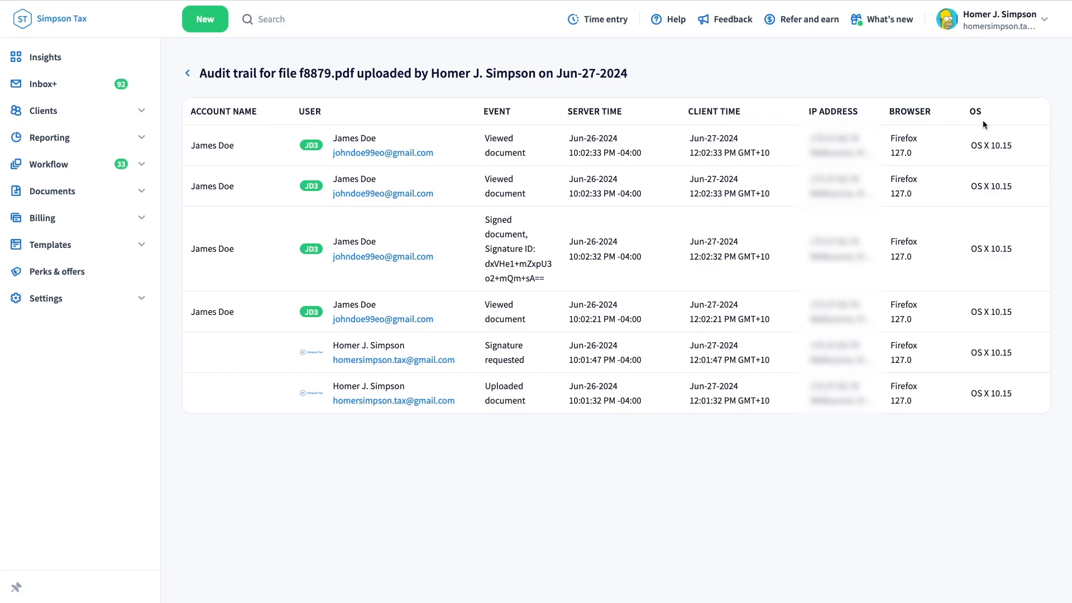